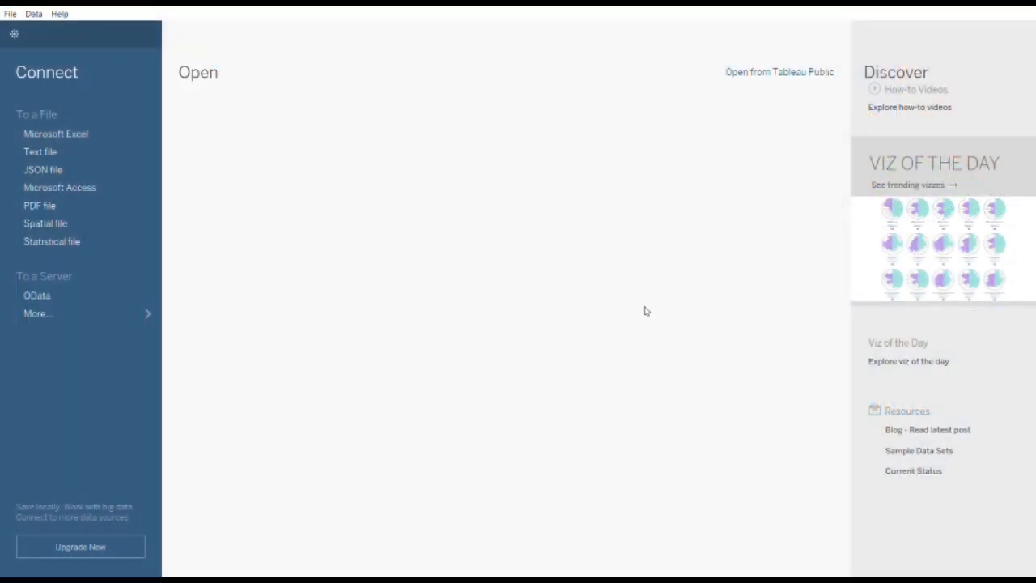
pyautogui.moveTo(71, 134)
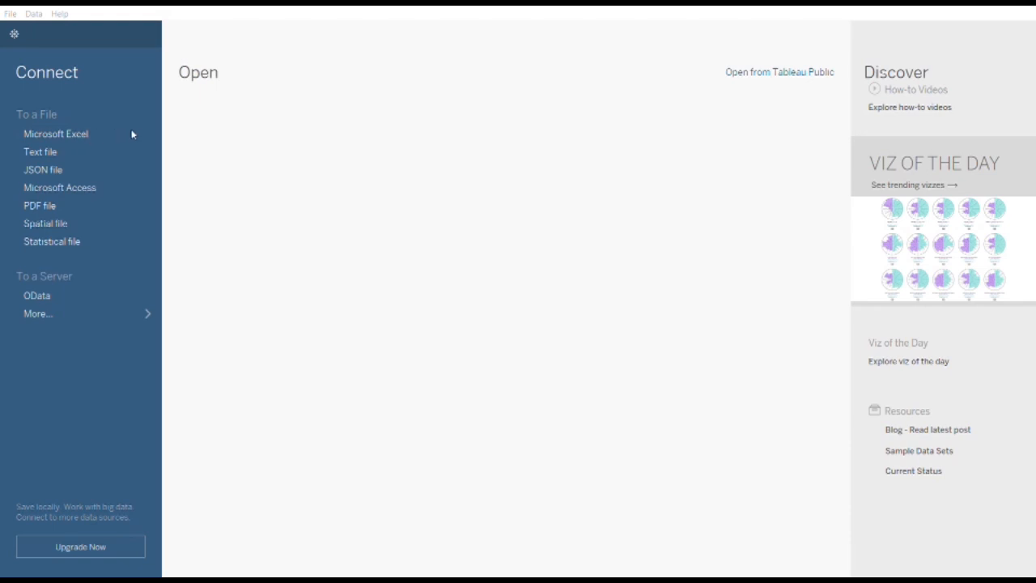
pyautogui.moveTo(168, 128)
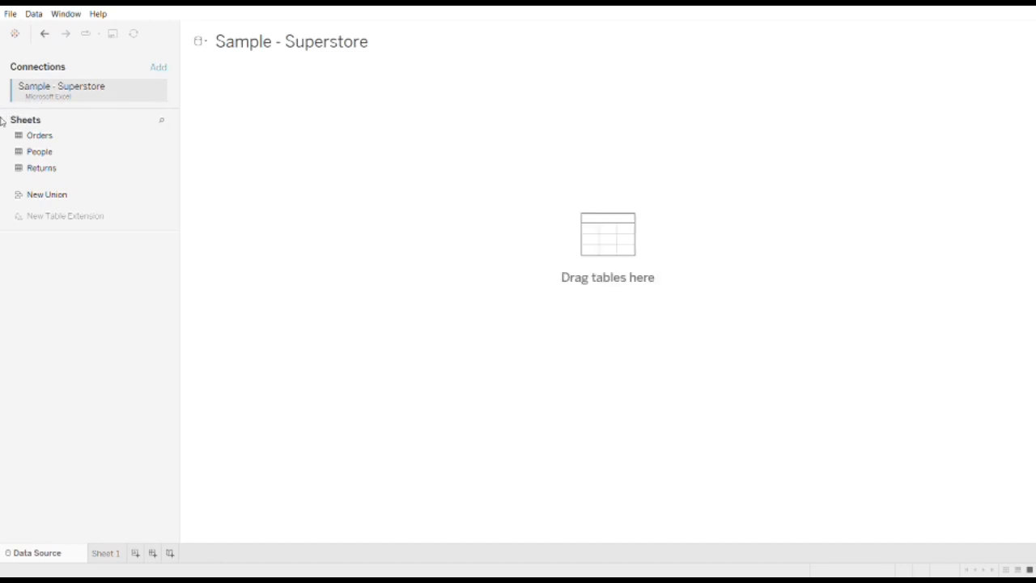
pyautogui.moveTo(78, 157)
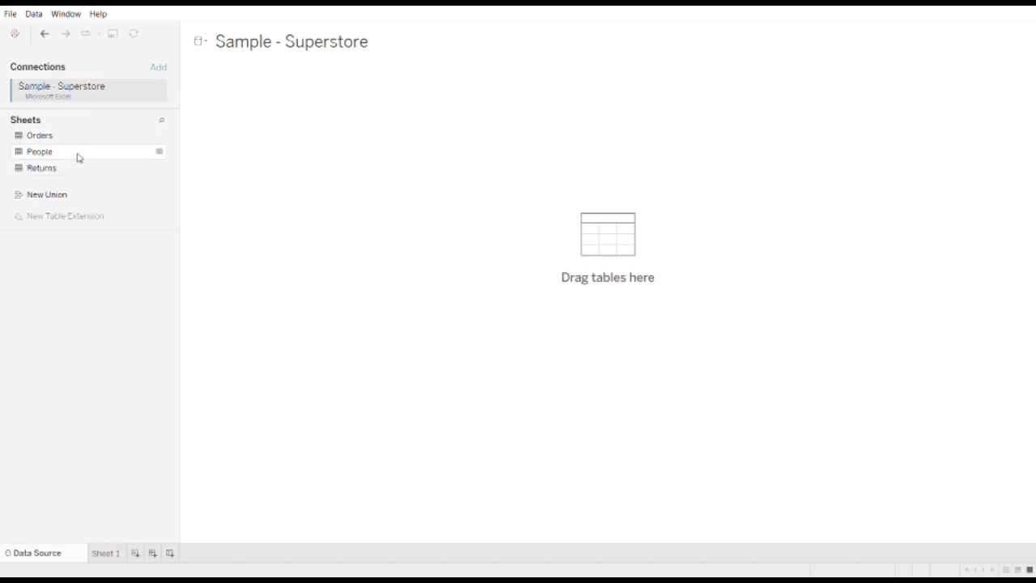
# Step: Add the Orders sheet from Sample - Superstore to the data source canvas
pyautogui.doubleClick(39, 135)
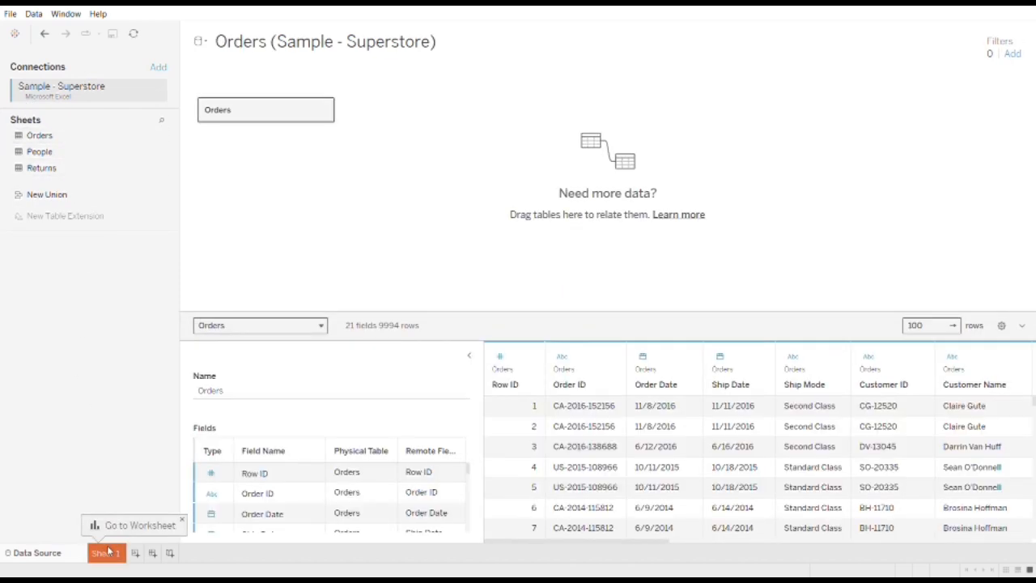
# Step: Switch to Sheet 1 and set the Marks type to Pie
pyautogui.click(106, 553)
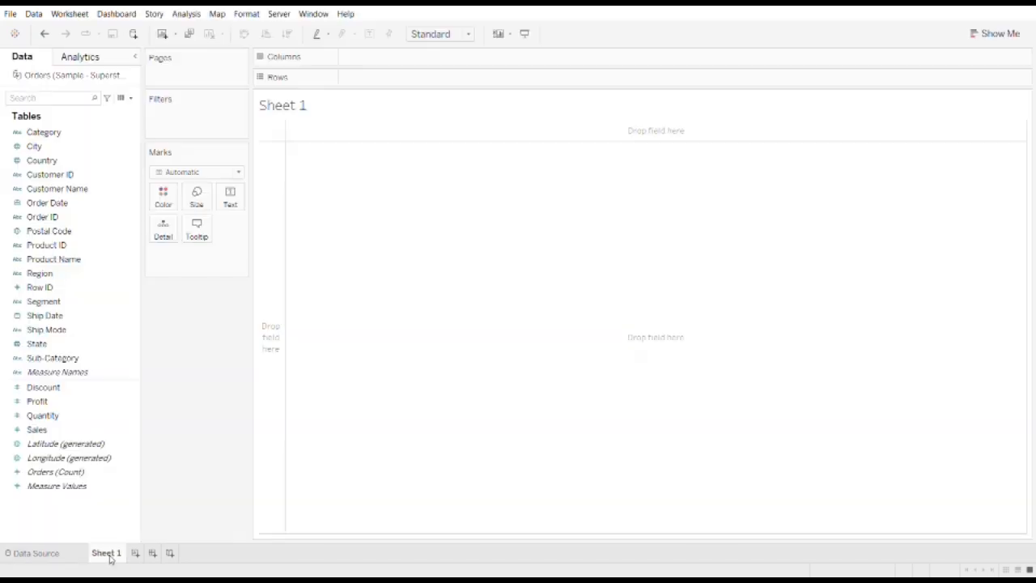
pyautogui.click(34, 147)
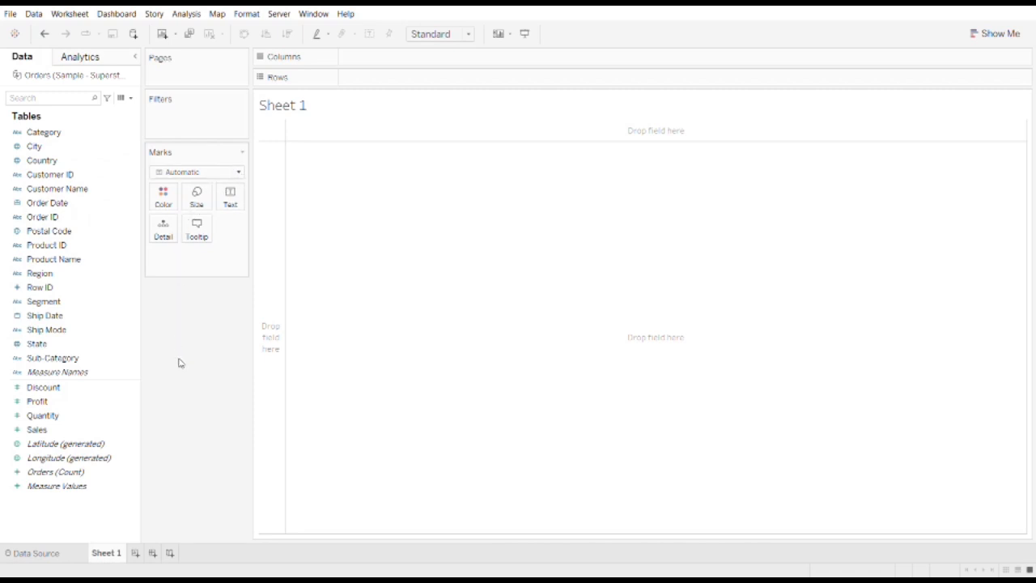
pyautogui.moveTo(182, 317)
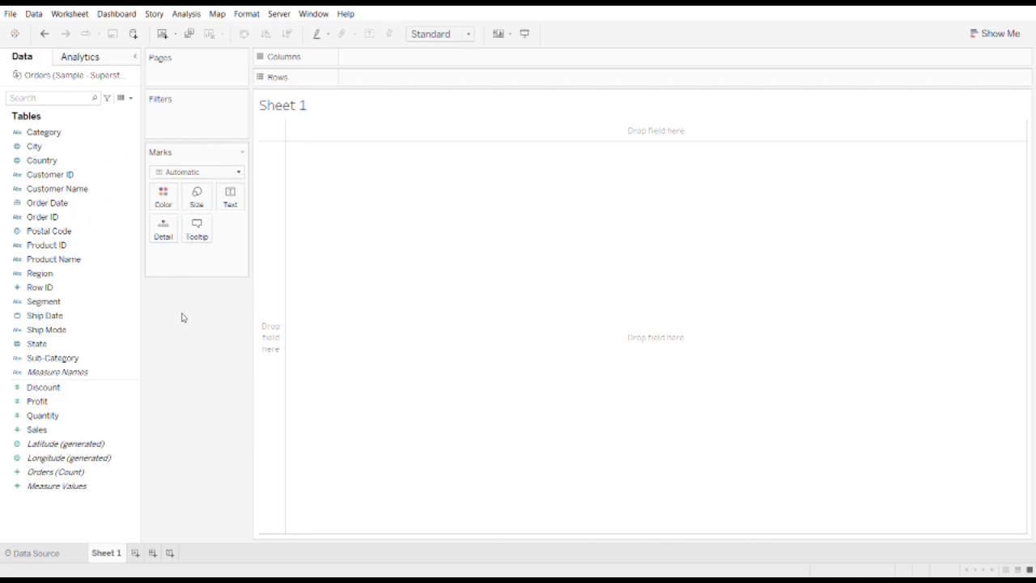
pyautogui.moveTo(176, 318)
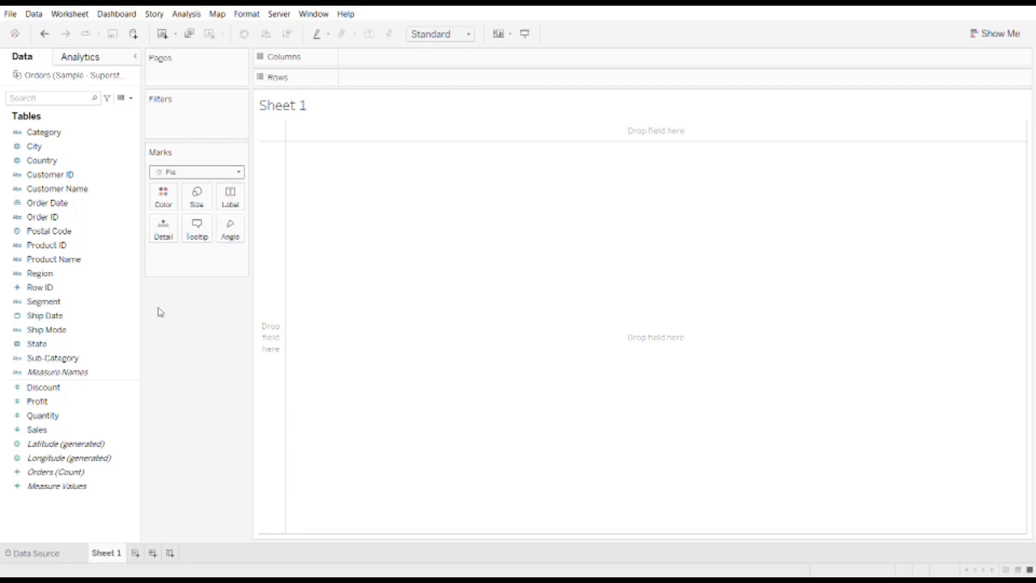
# Step: Build the pie with Measure Names on Color and Measure Values on Angle
pyautogui.click(57, 486)
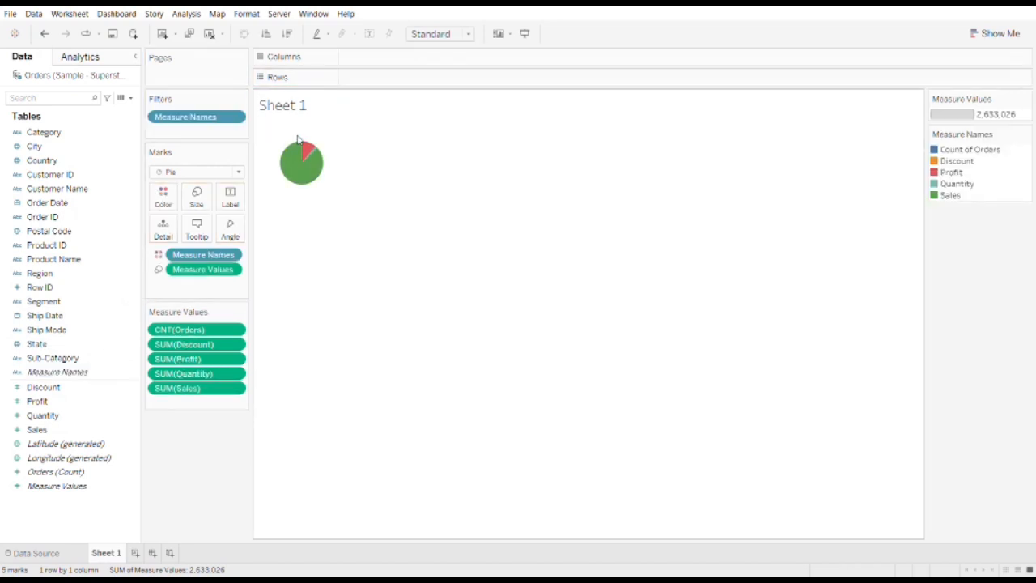
pyautogui.moveTo(318, 136)
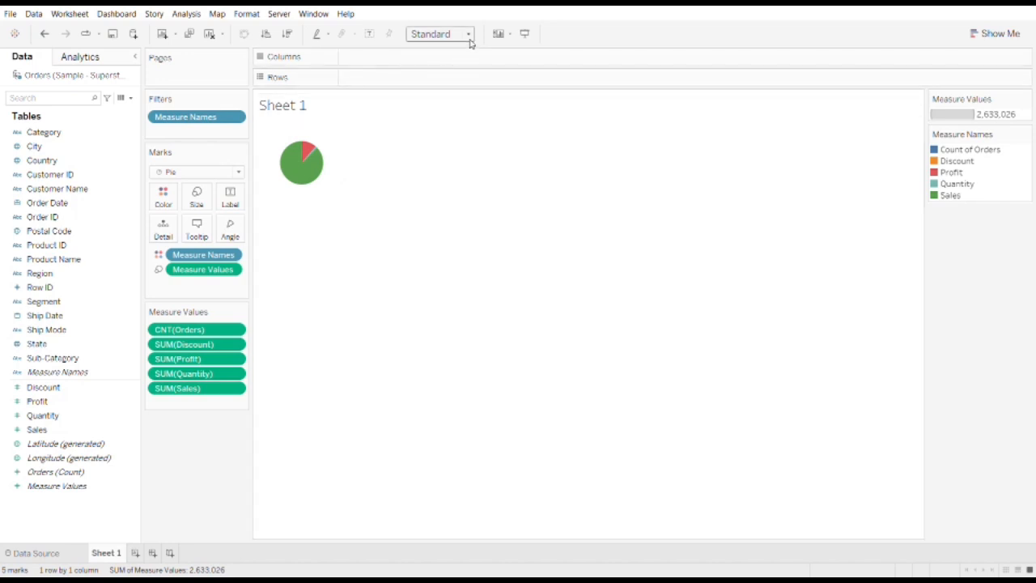
pyautogui.moveTo(449, 90)
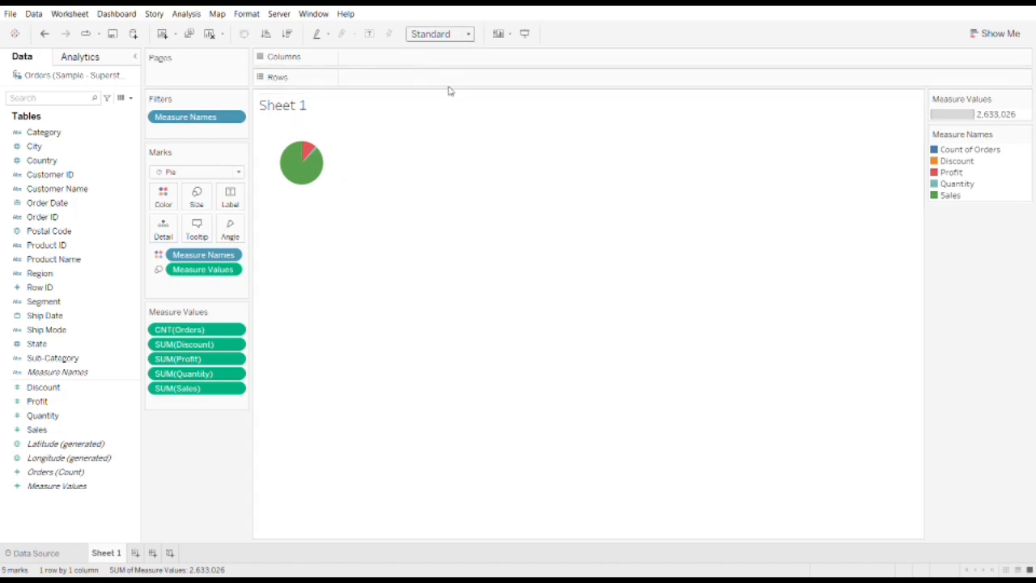
# Step: Set the view fit to Entire View so the pie fills the sheet
pyautogui.click(437, 33)
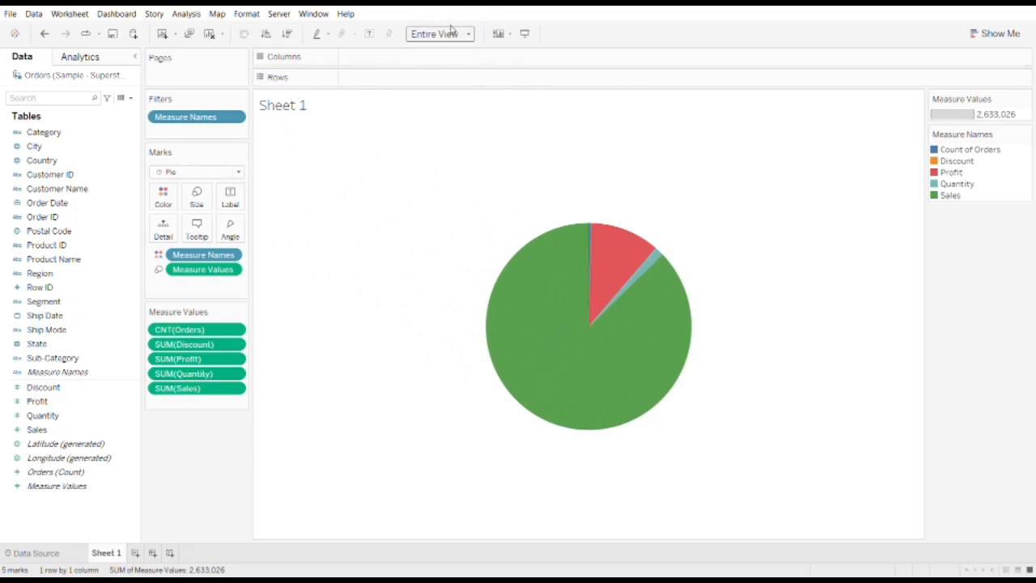
pyautogui.moveTo(608, 254)
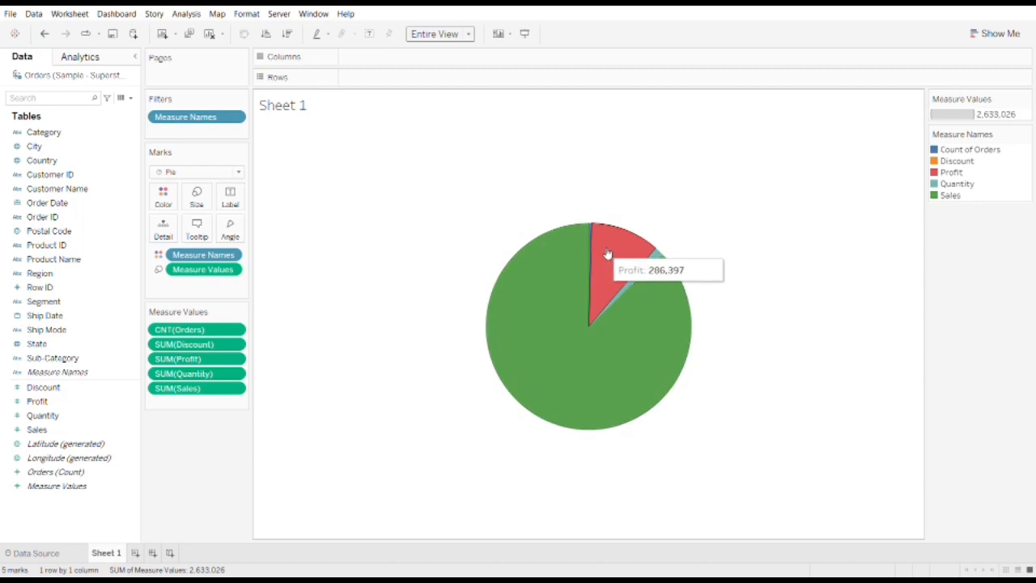
pyautogui.moveTo(643, 314)
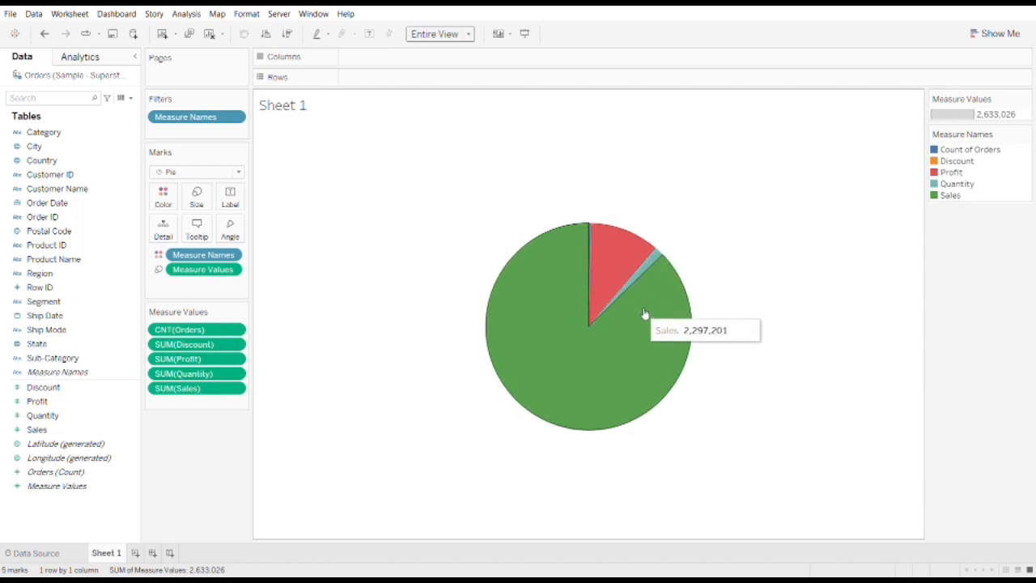
pyautogui.moveTo(627, 370)
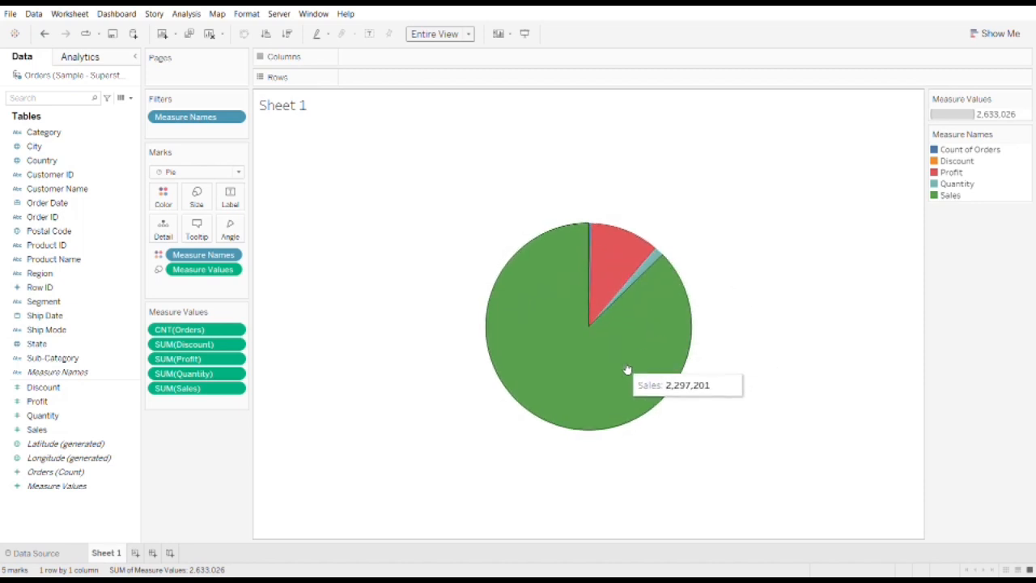
pyautogui.moveTo(631, 271)
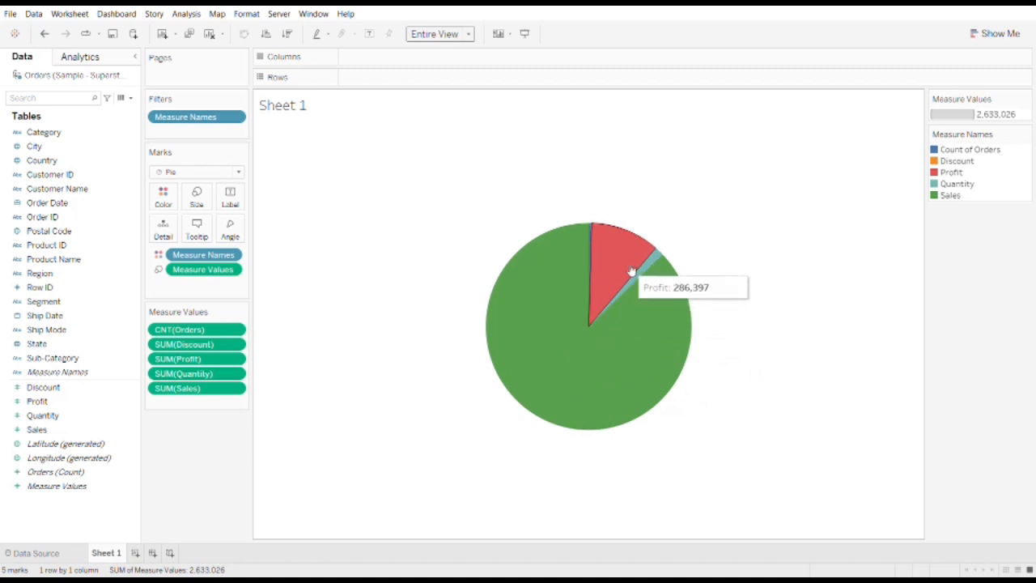
pyautogui.moveTo(593, 253)
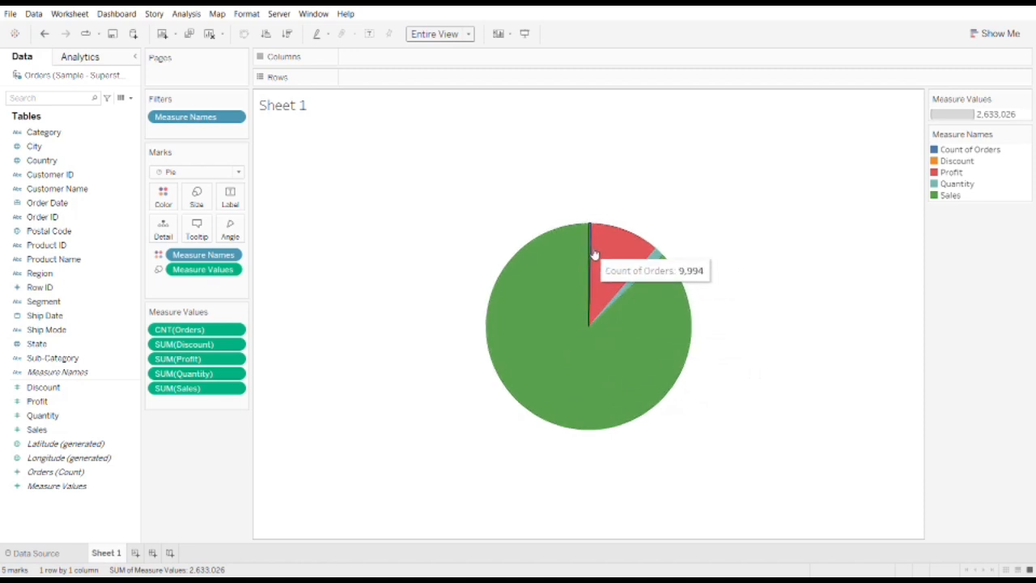
pyautogui.moveTo(561, 260)
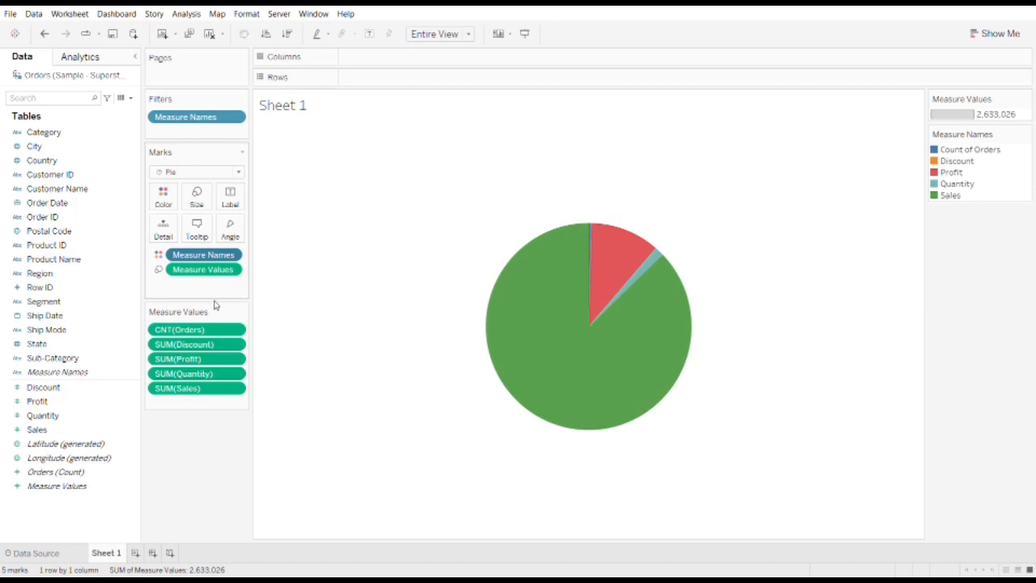
# Step: Show the Measure Names filter and exclude Profit and Sales from the pie
pyautogui.click(1004, 99)
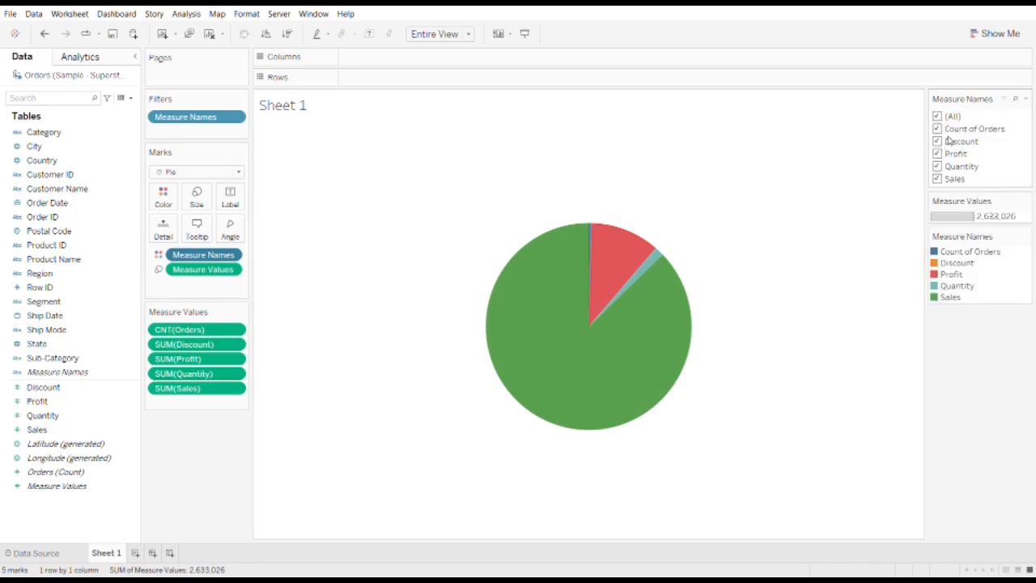
pyautogui.moveTo(939, 178)
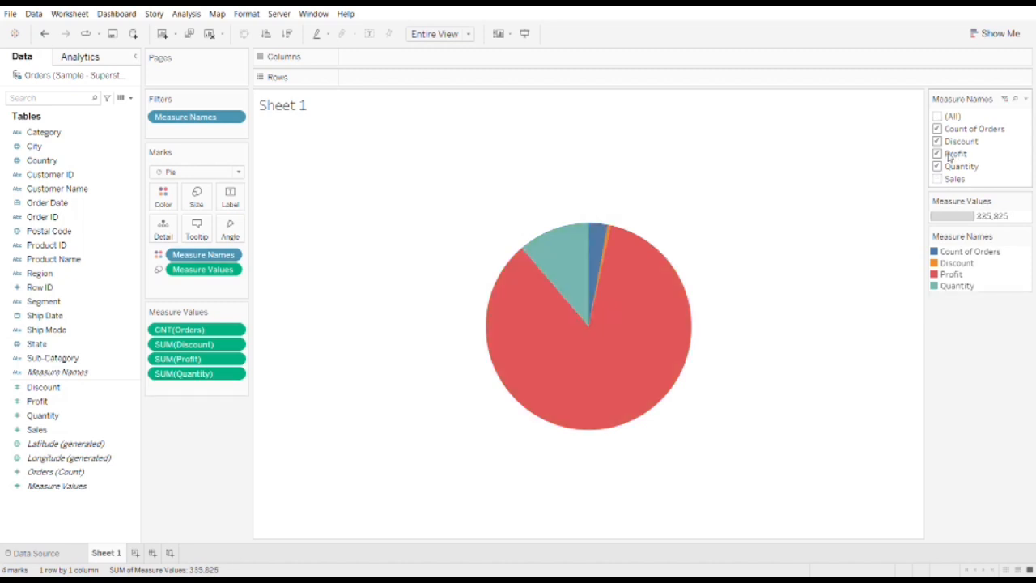
pyautogui.click(936, 154)
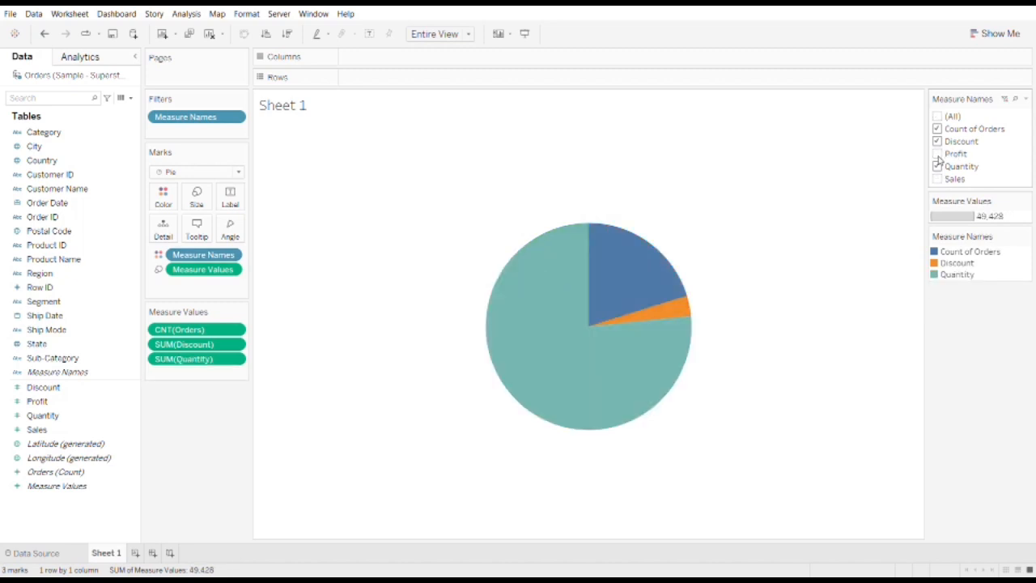